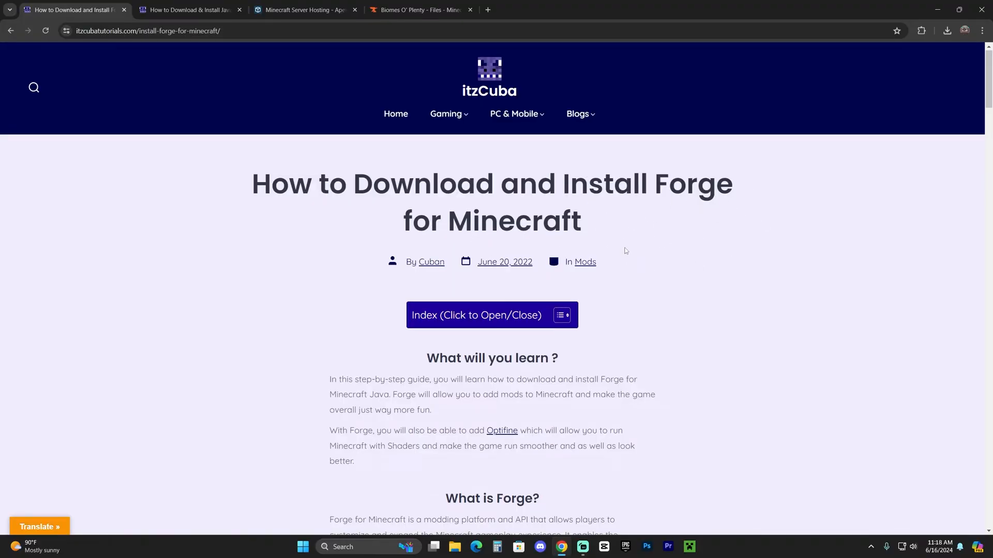
Step: Follow the guide's 'Download Forge Here' link to the Forge 1.21 files page and choose Installer
scroll("down", 3)
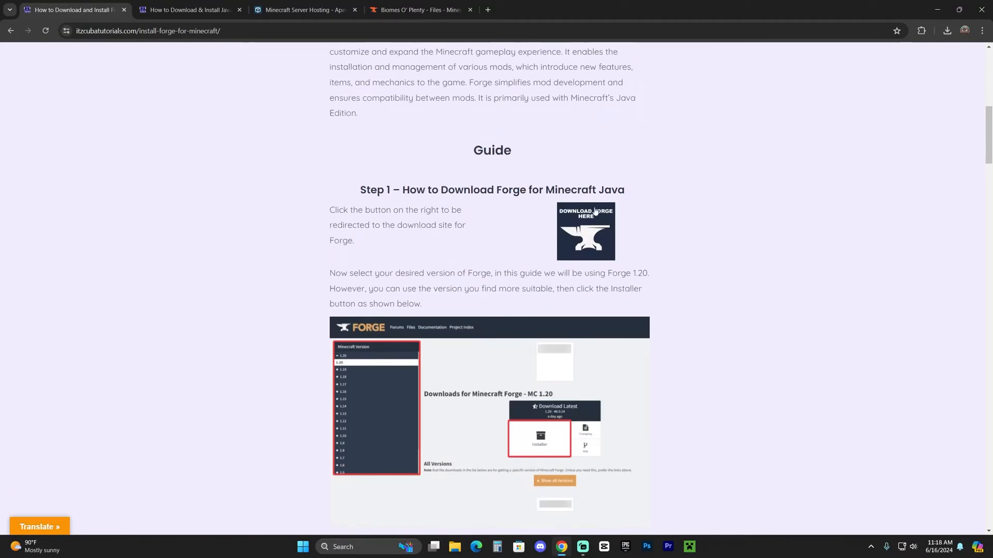
scroll("down", 3)
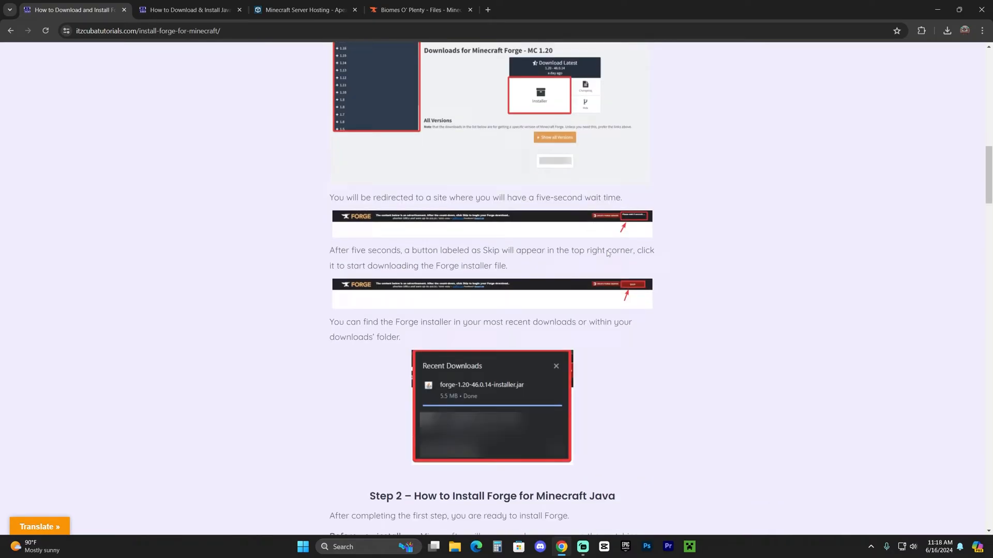
scroll("up", 3)
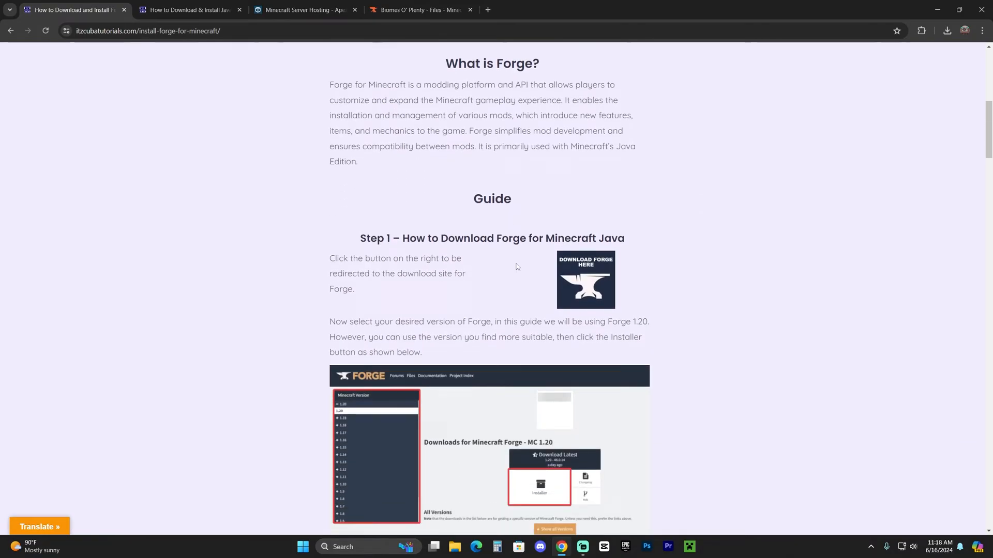
mouse_move(585, 280)
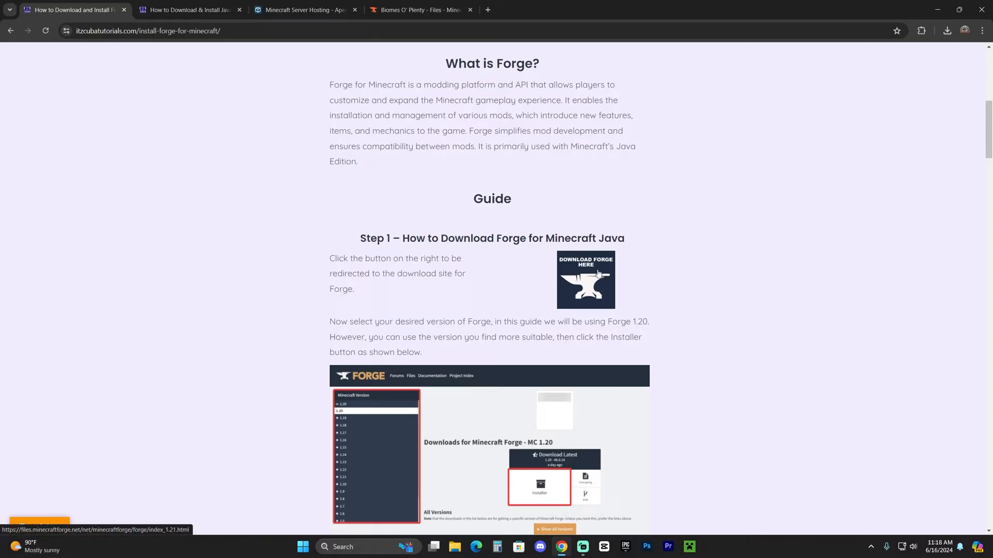
left_click(585, 280)
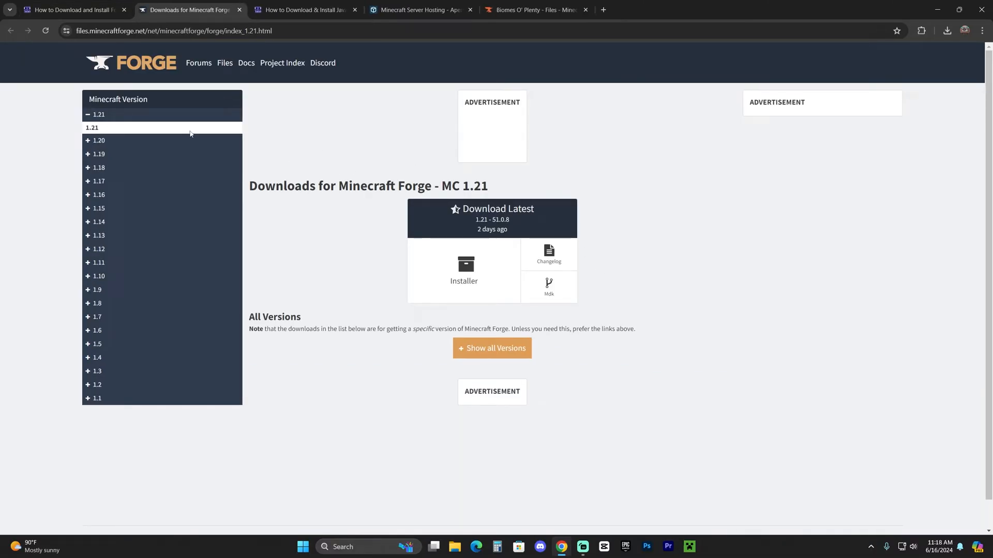
mouse_move(199, 135)
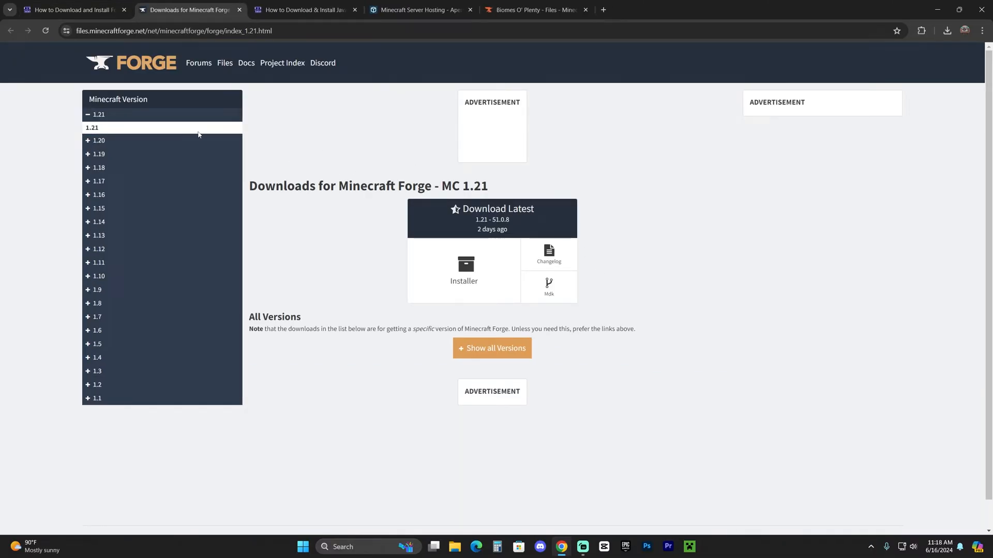
left_click(463, 271)
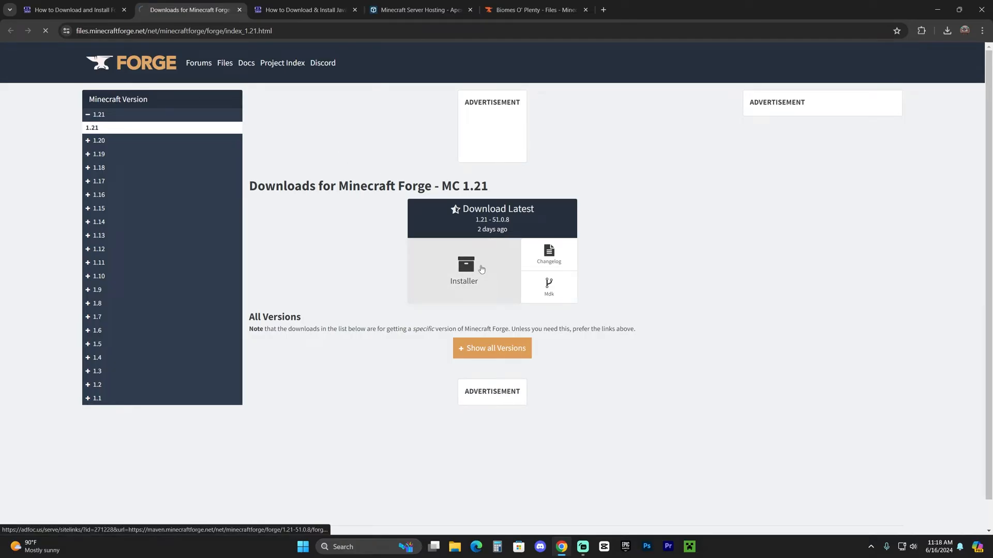
Step: Click the Forge 1.21 Installer download, landing on the AdFoc.us ad page
left_click(463, 266)
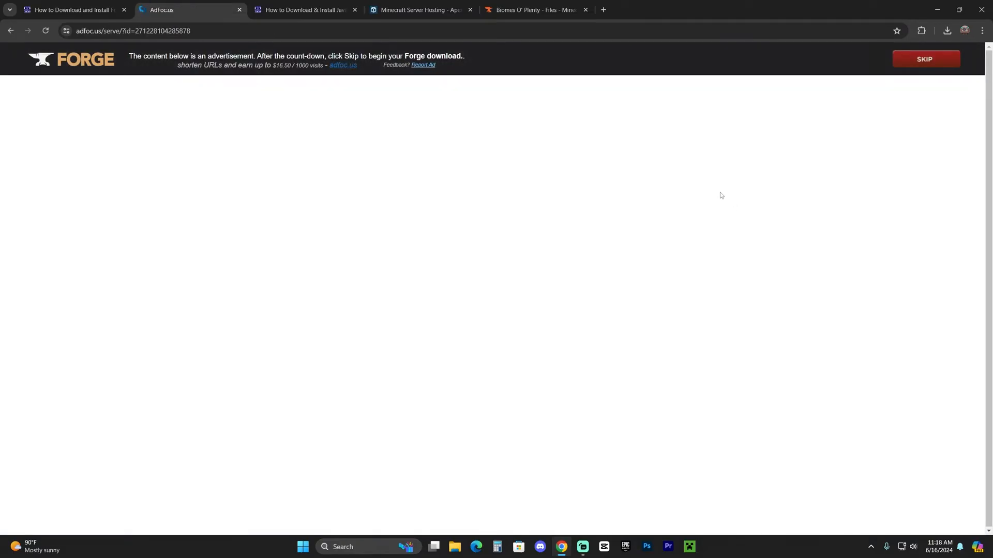
mouse_move(921, 46)
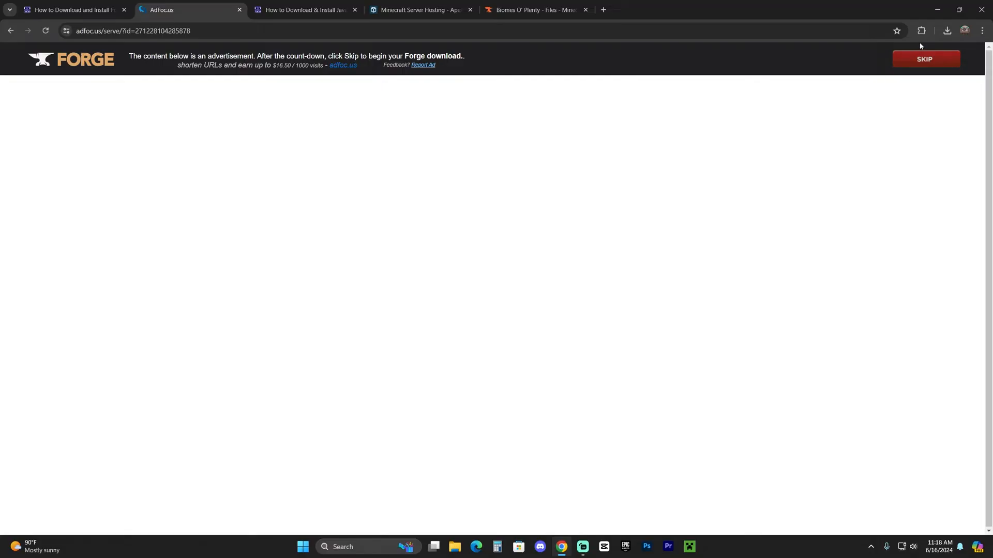
mouse_move(939, 60)
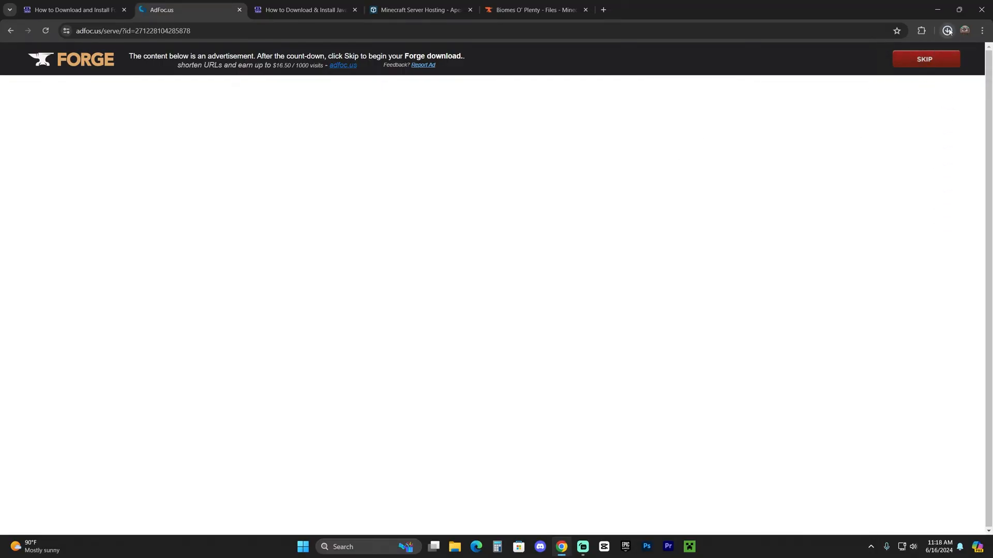
Step: Switch to the Apex Hosting tab and scroll down to its latest blog posts
left_click(238, 9)
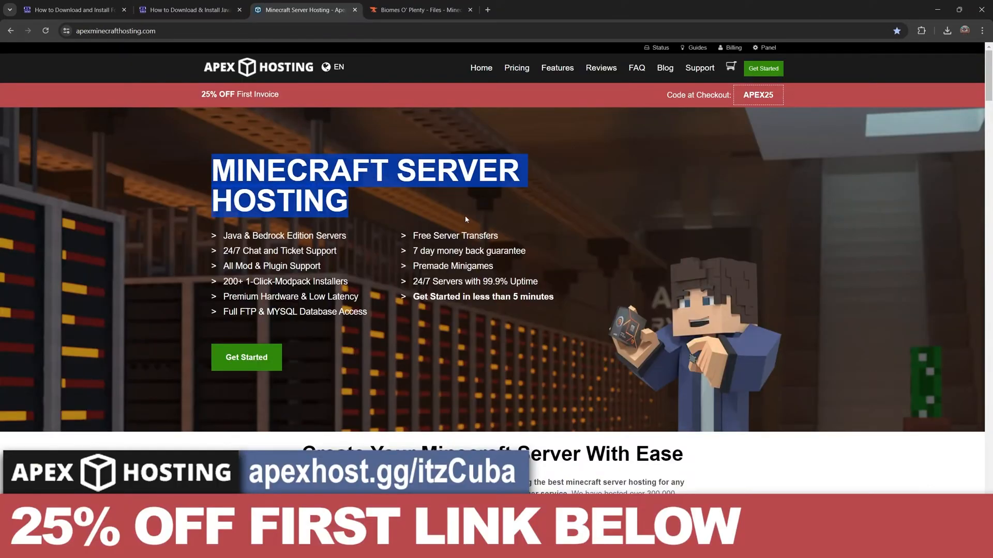
mouse_move(591, 240)
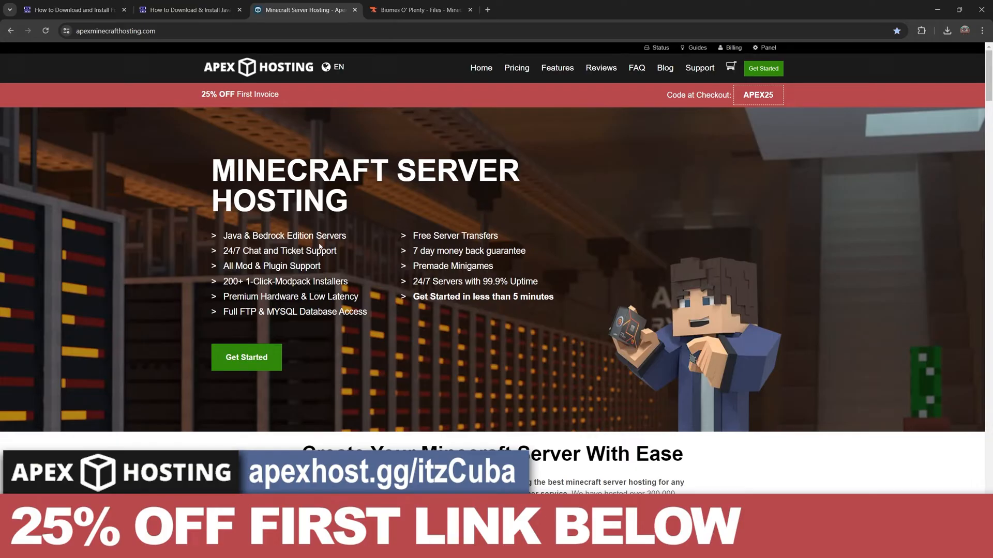
mouse_move(345, 231)
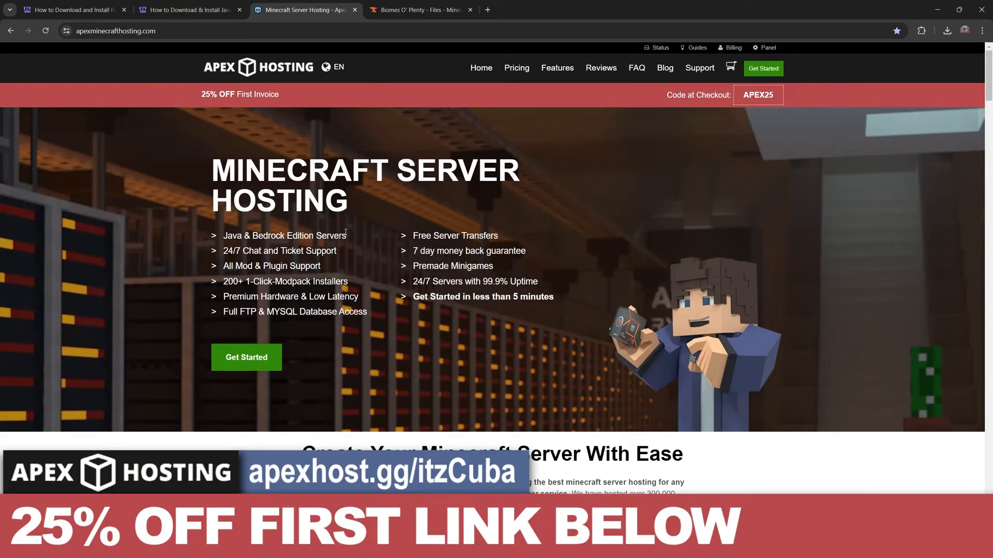
mouse_move(453, 328)
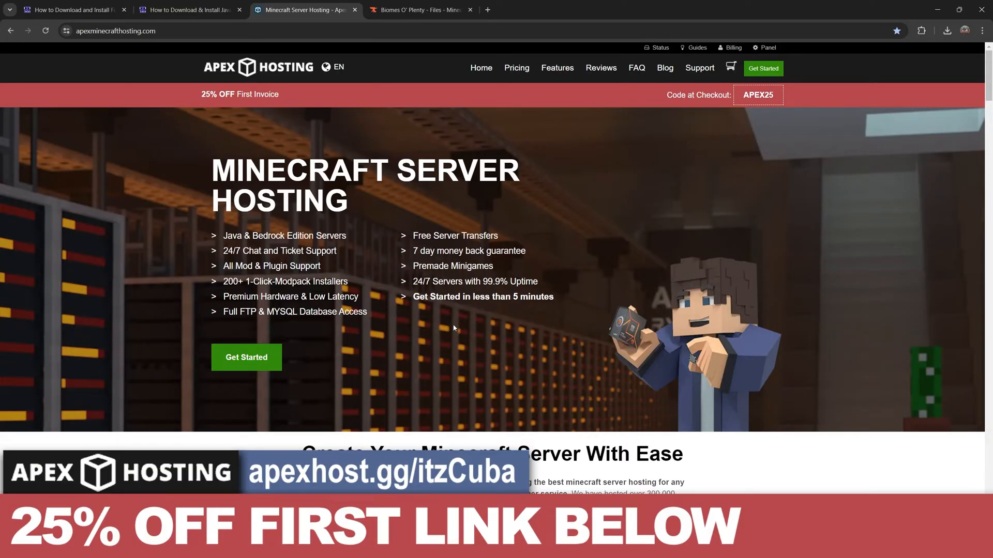
mouse_move(213, 282)
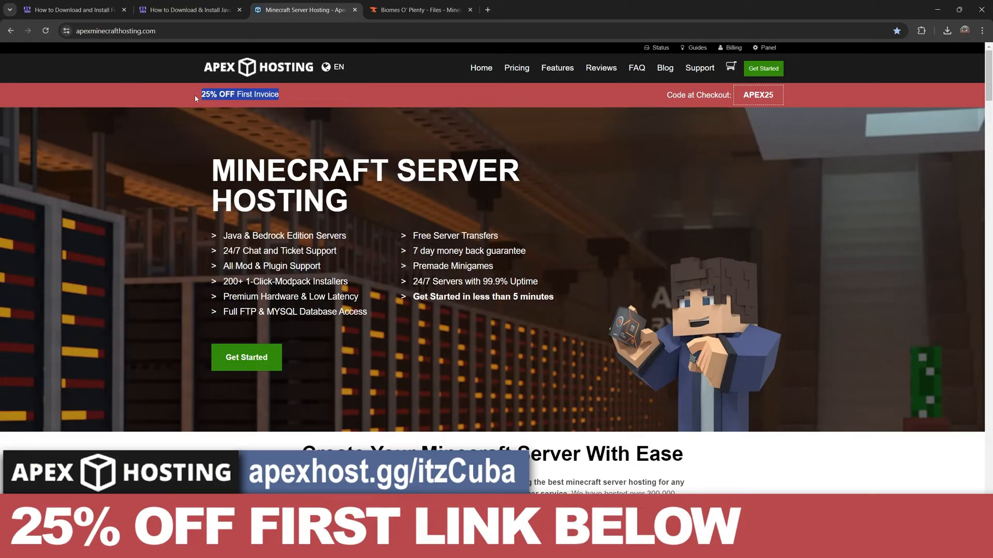
scroll("down", 3)
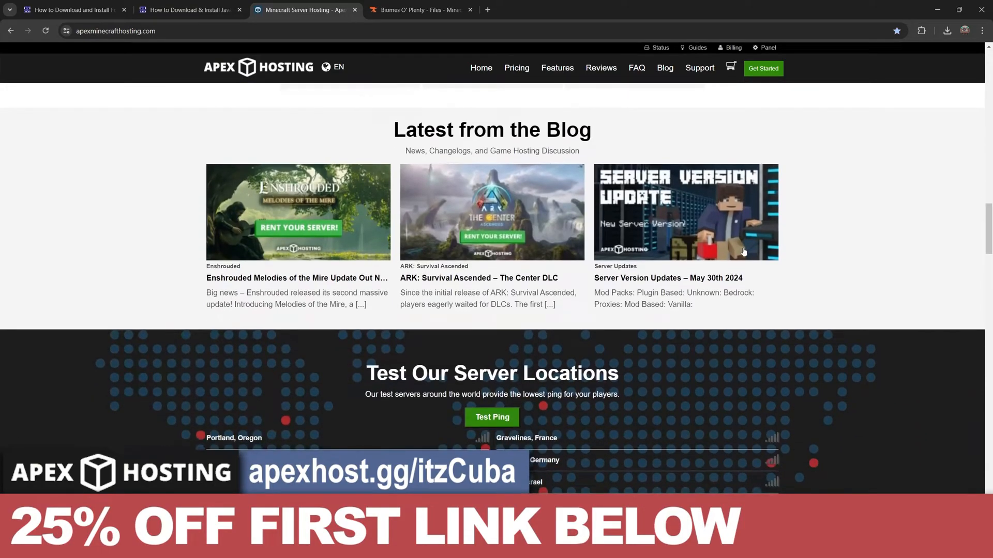